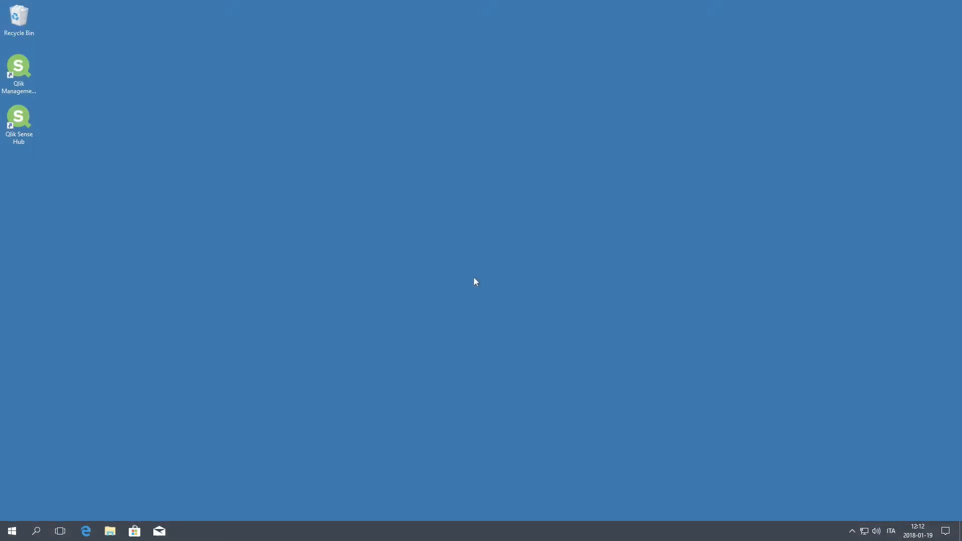
Create a my-custom-theme folder on the desktop and add a new text document inside it
right_click(395, 243)
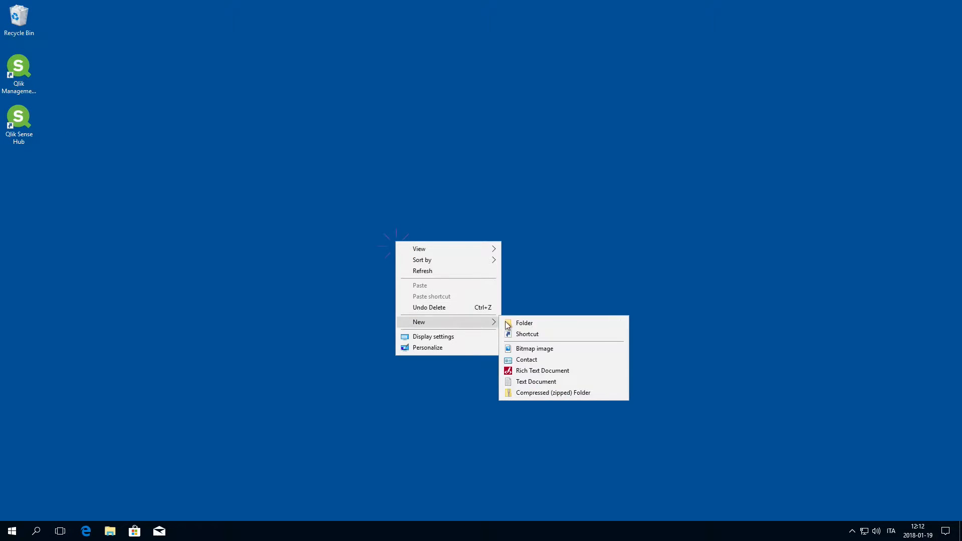
left_click(524, 323)
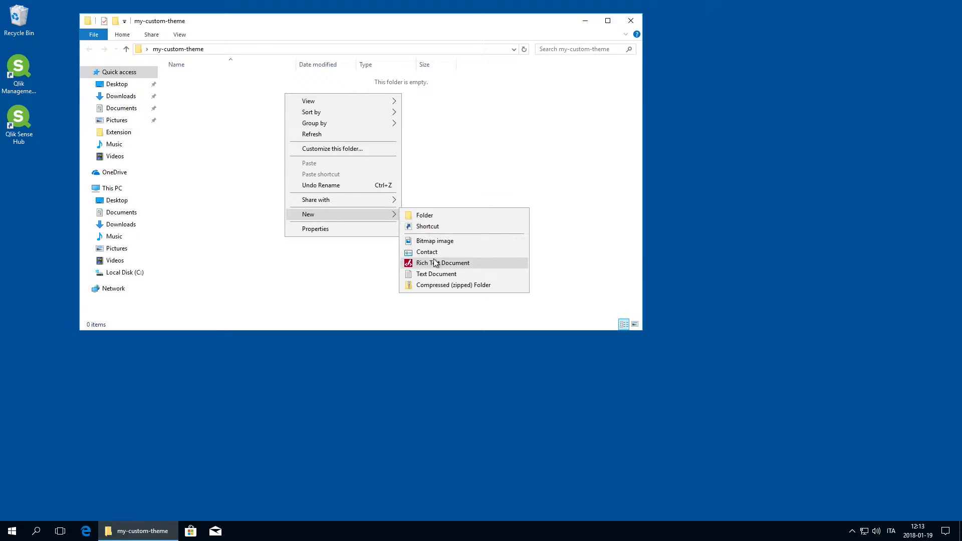
left_click(436, 273)
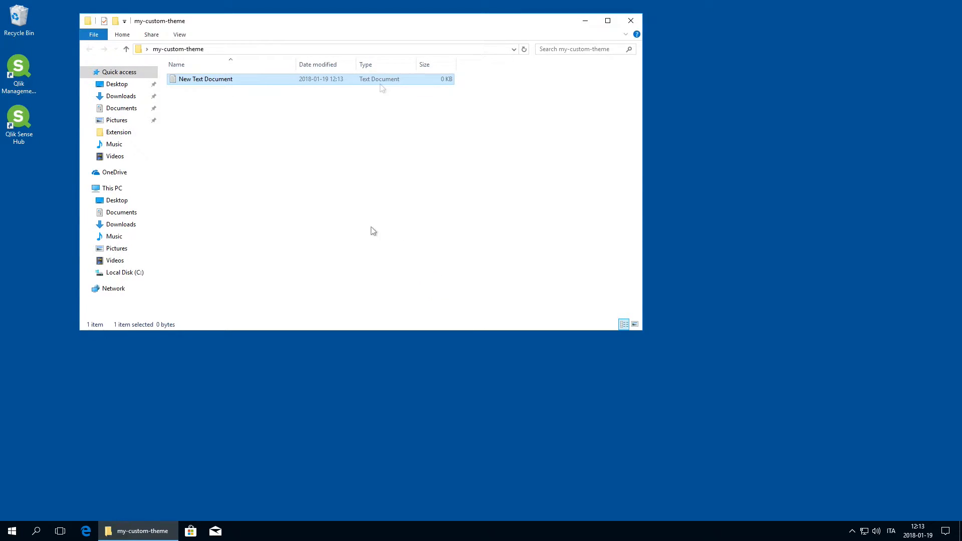
right_click(205, 79)
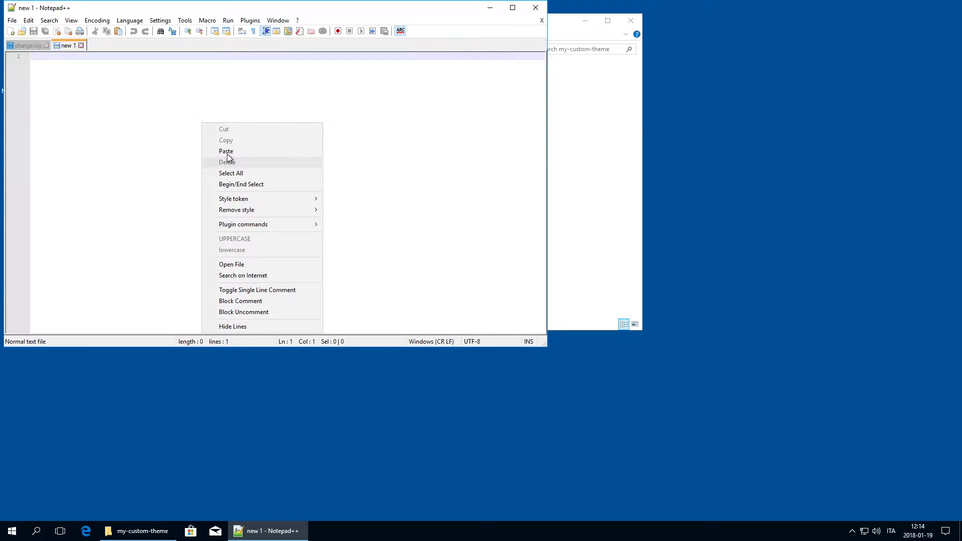
Paste the .qext JSON definition (name Custom theme, type theme, version 1.0.0, author Qlik) into the new tab
left_click(226, 150)
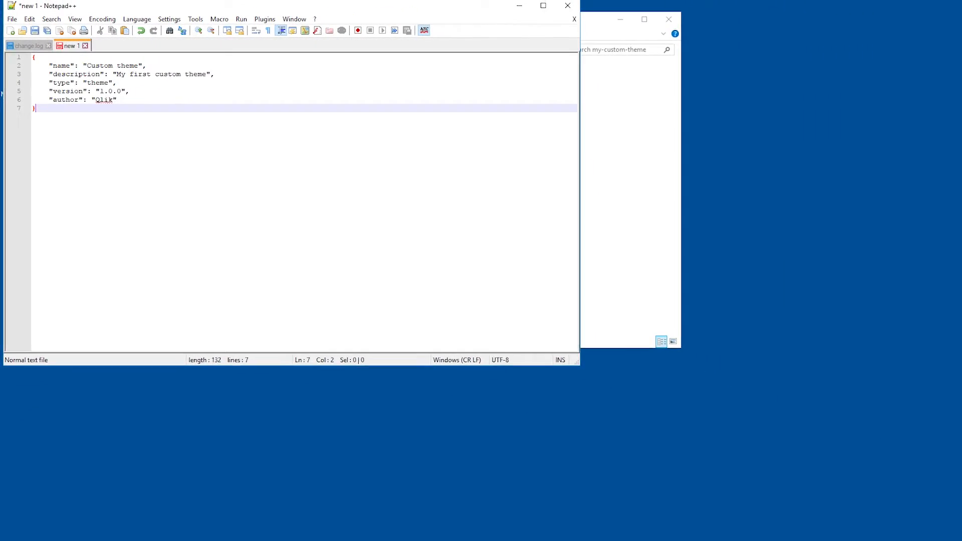
left_click(10, 20)
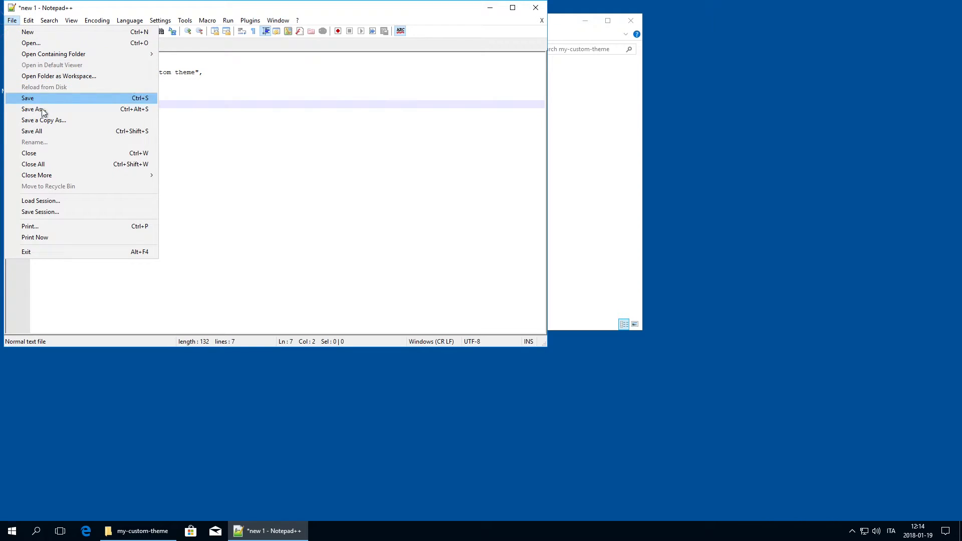
Save the definition as my-custom-theme.qext in the desktop my-custom-theme folder, accepting the permission prompt
left_click(32, 110)
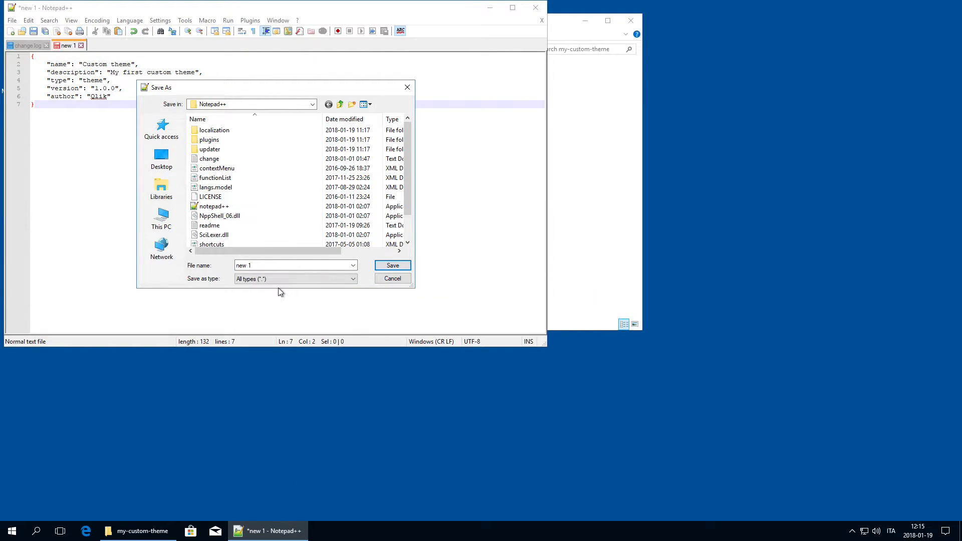
type("my-custom-")
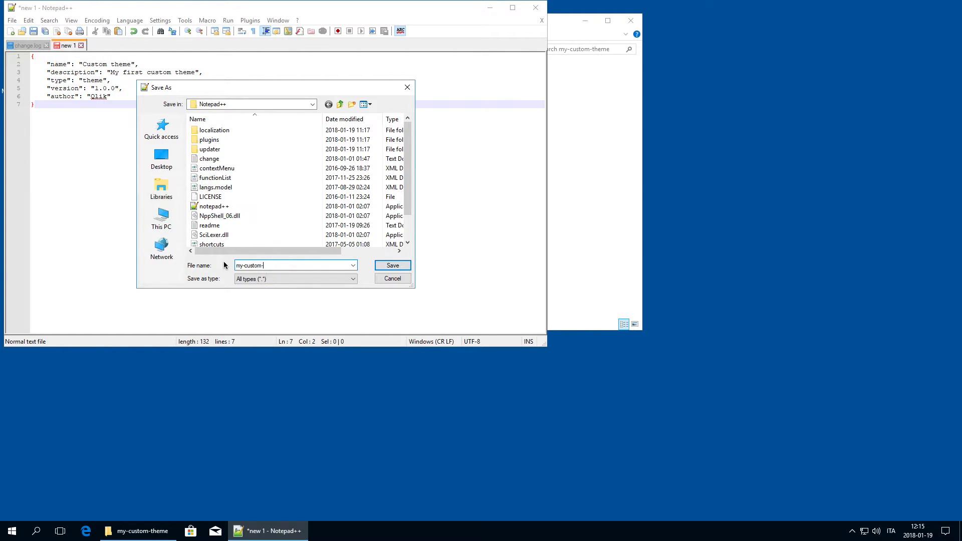
left_click(392, 264)
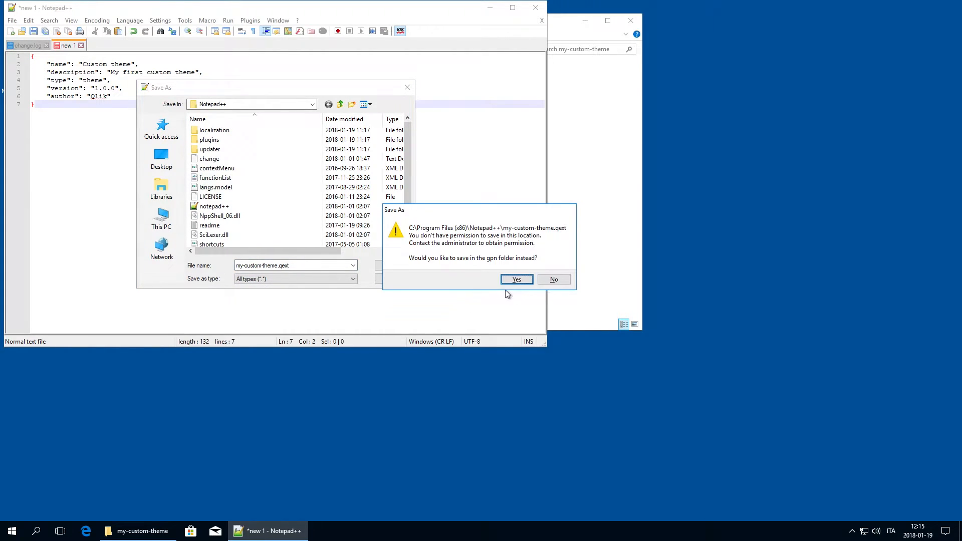
left_click(553, 280)
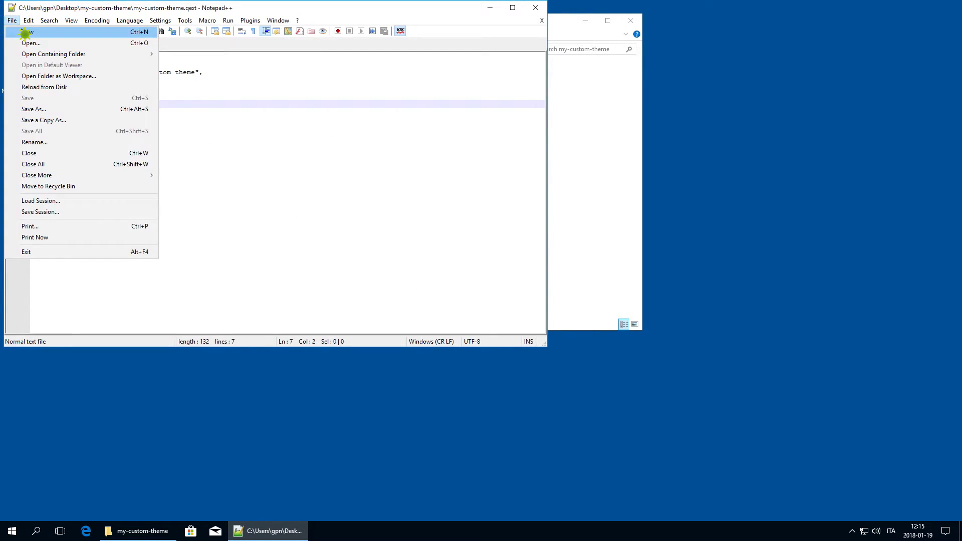
Start a new document and paste the theme JSON with _variables, color, fontSize, title and dataColors settings
left_click(22, 31)
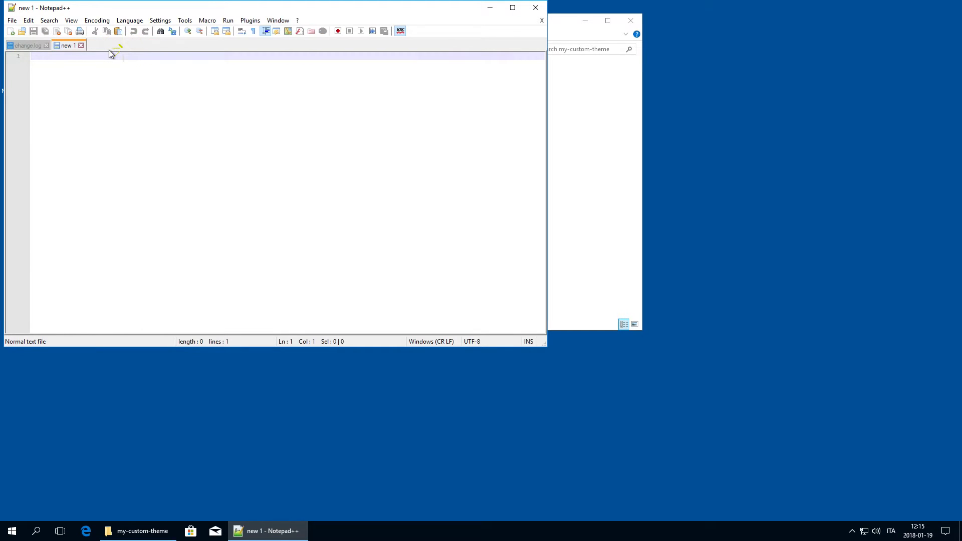
right_click(258, 179)
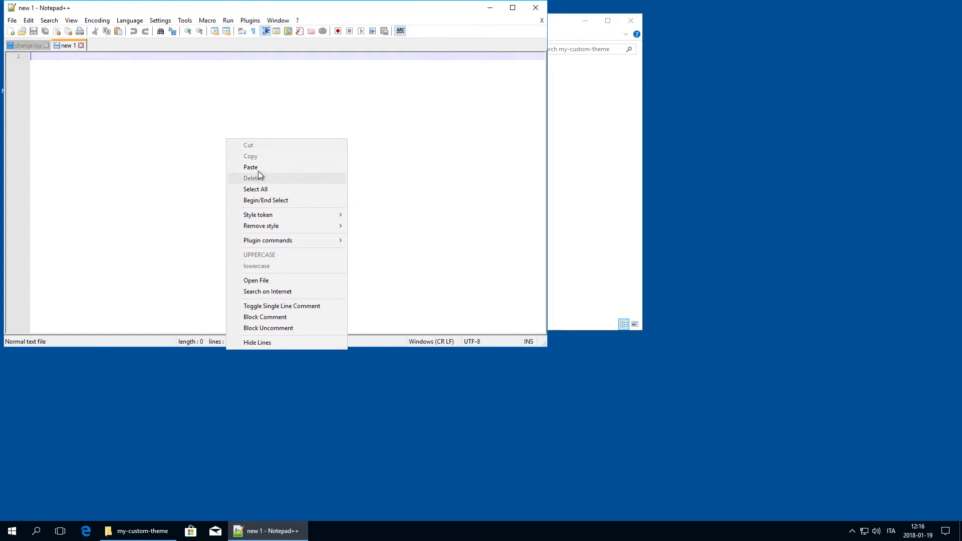
left_click(250, 166)
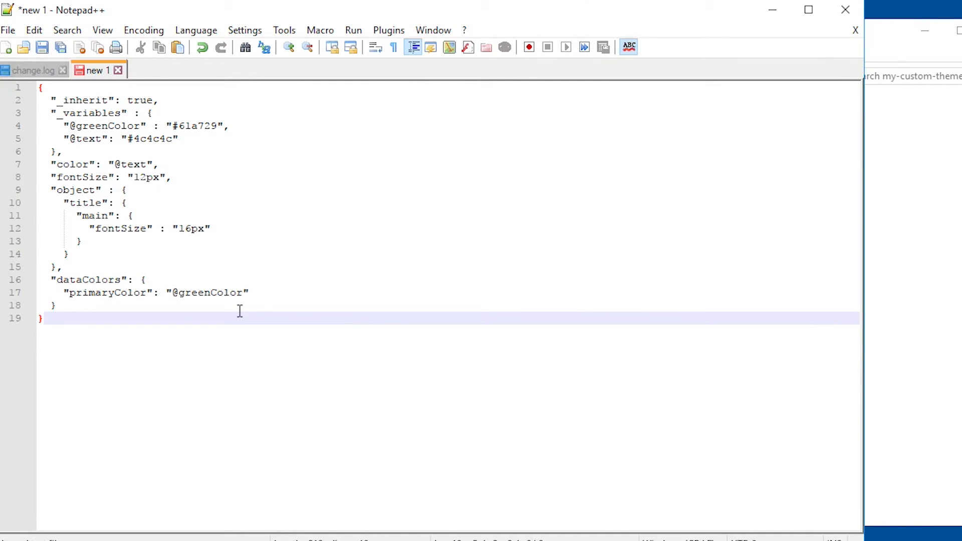
left_click(12, 24)
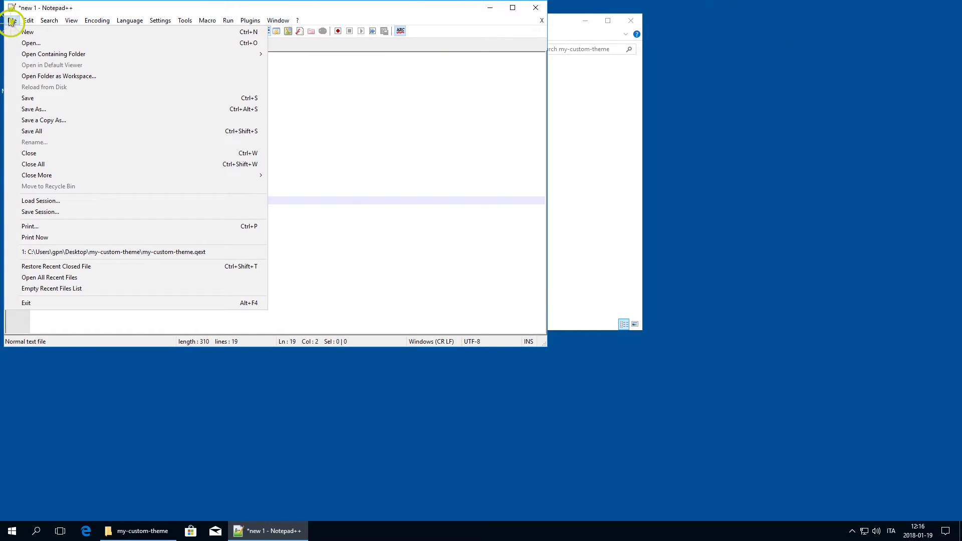
Save the document as theme.json with JSON file type in the my-custom-theme folder, then close it
left_click(33, 109)
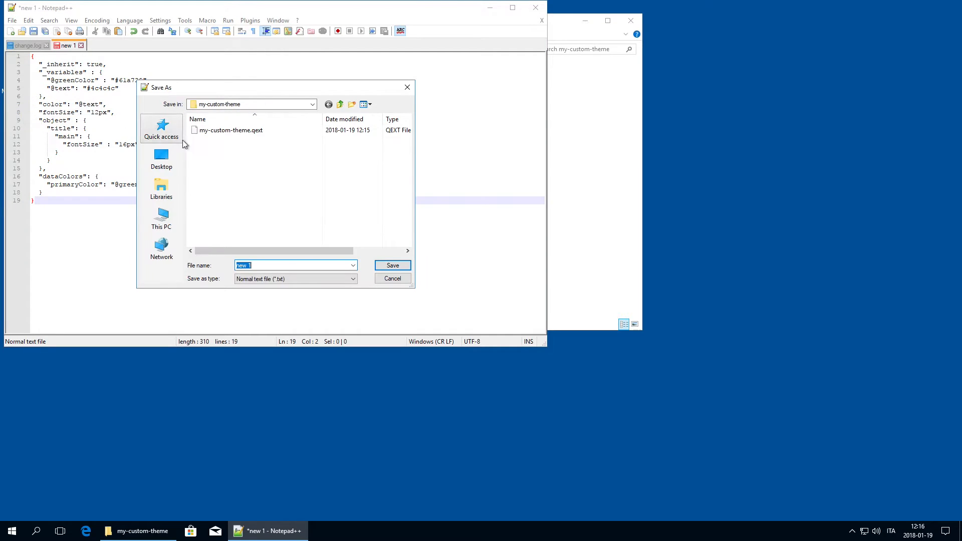
left_click(295, 279)
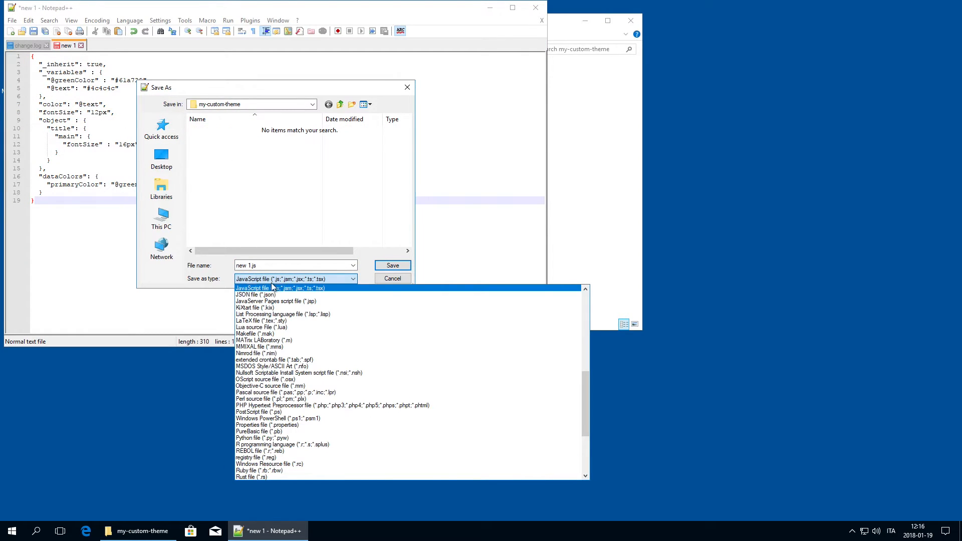
left_click(256, 295)
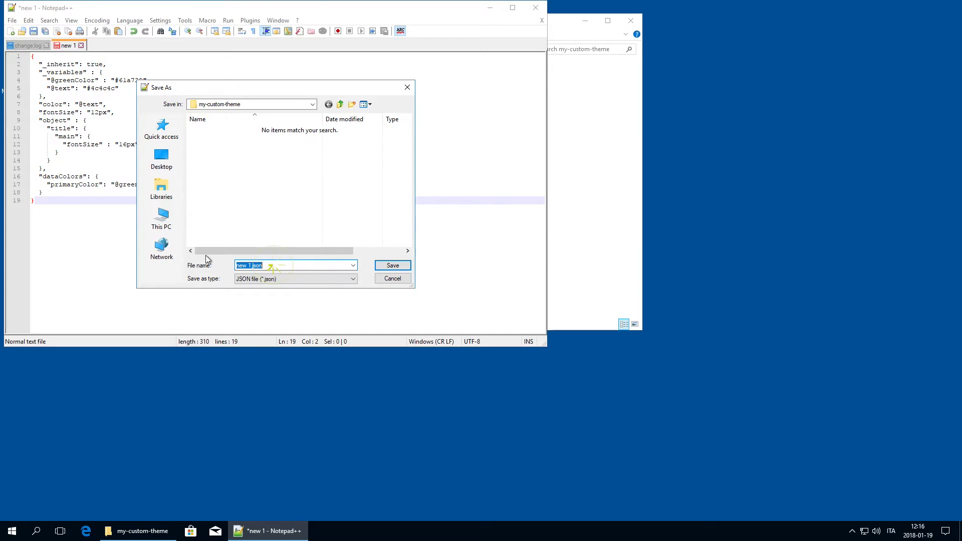
left_click(392, 265)
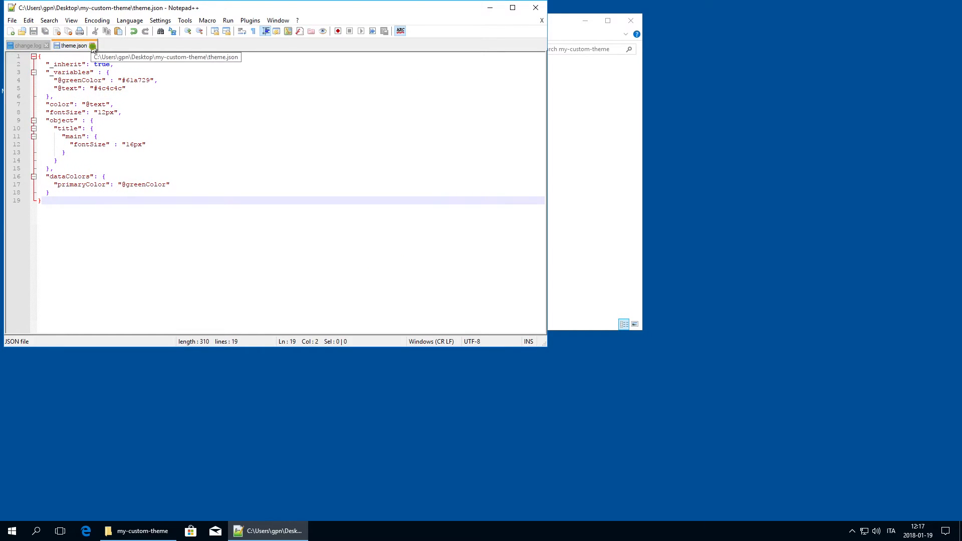
left_click(6, 20)
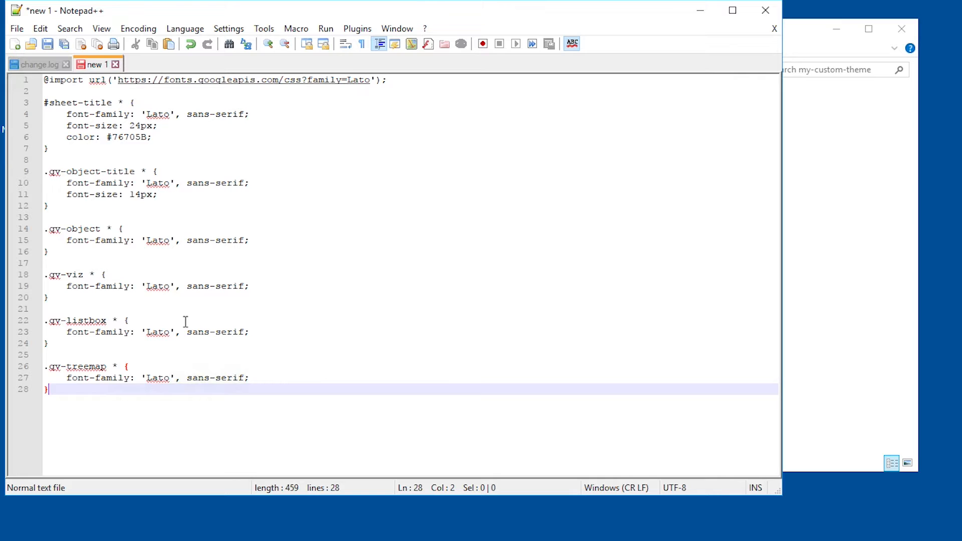
Begin saving the pasted Lato-importing stylesheet to a file
left_click(16, 28)
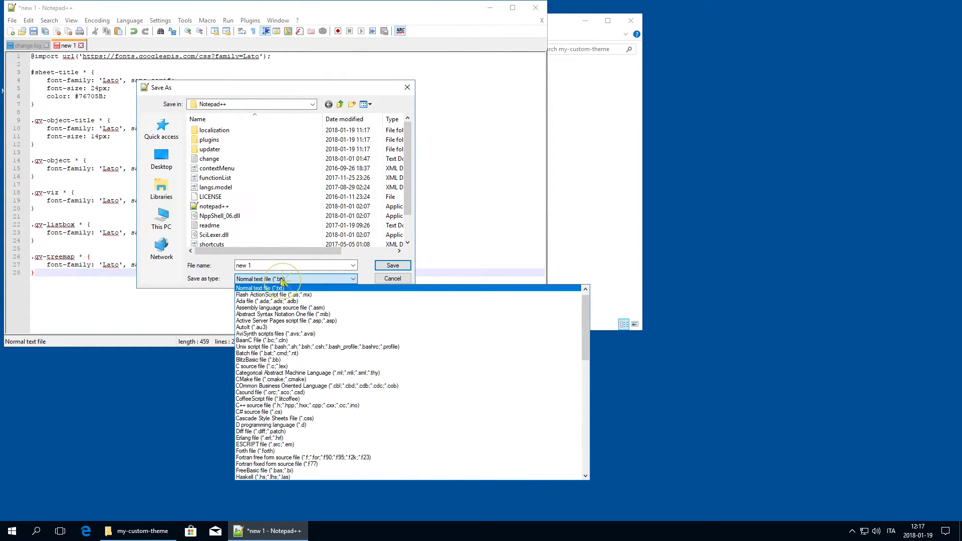
Save the stylesheet as Theme.css with Cascade Style Sheets type into the desktop my-custom-theme folder
left_click(277, 419)
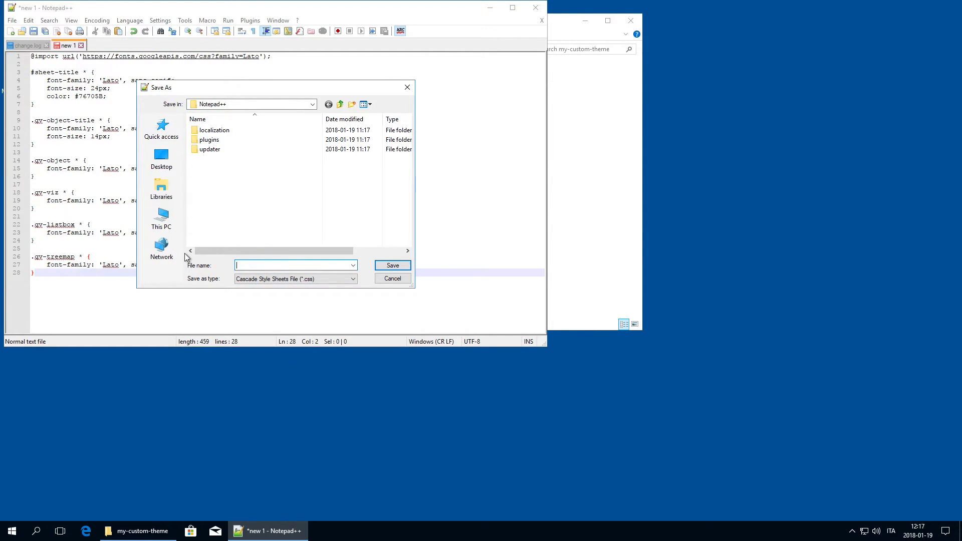
type("Theme.css")
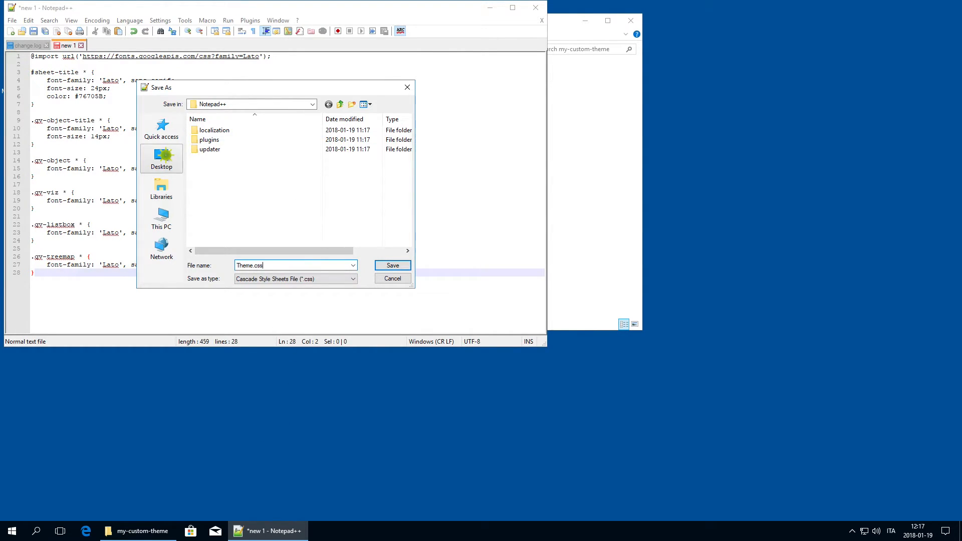
left_click(161, 158)
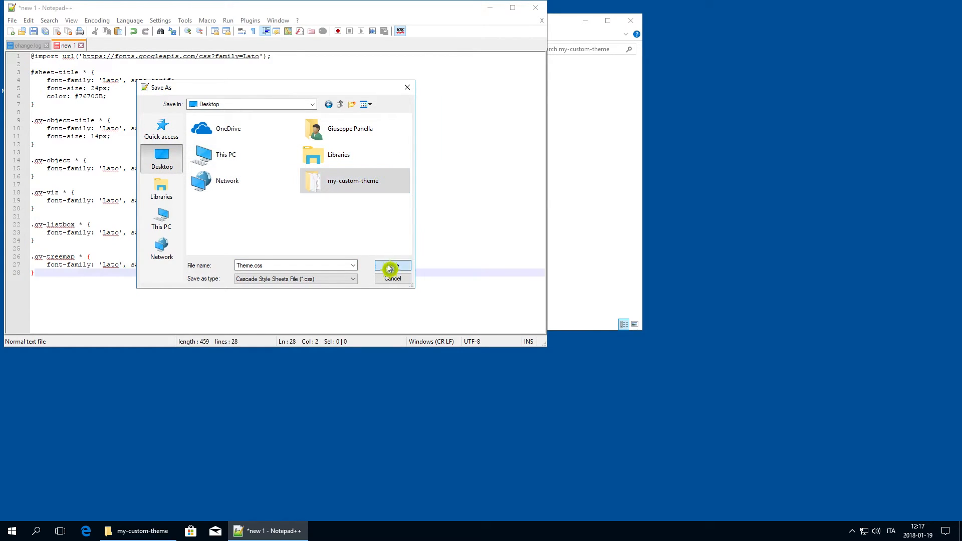
left_click(392, 268)
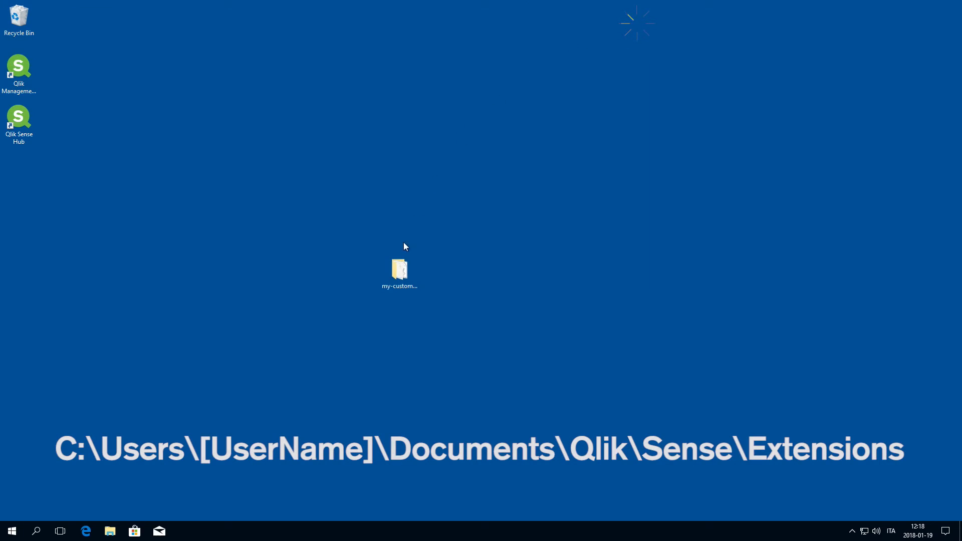
Zip the my-custom-theme folder via Send to > Compressed folder and place the archive beside the original
left_click(399, 271)
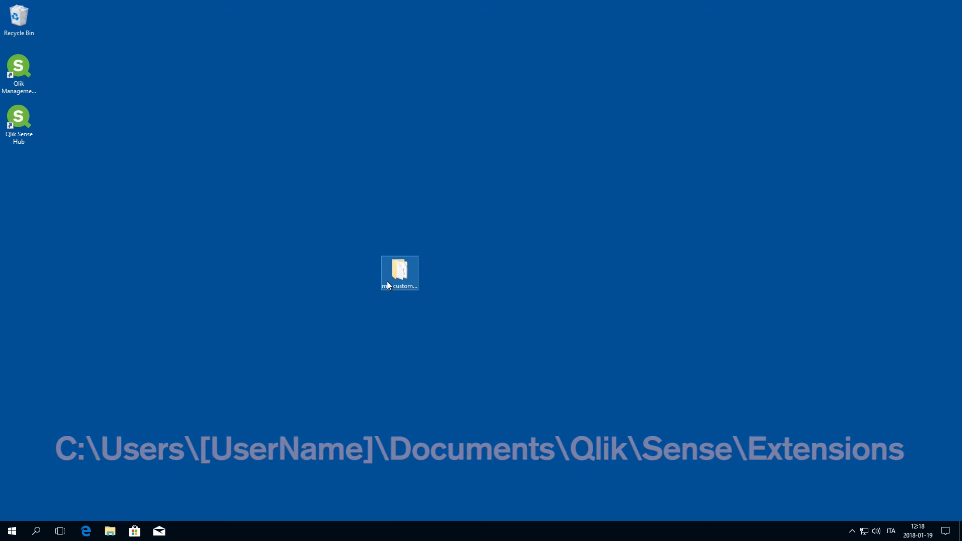
right_click(399, 272)
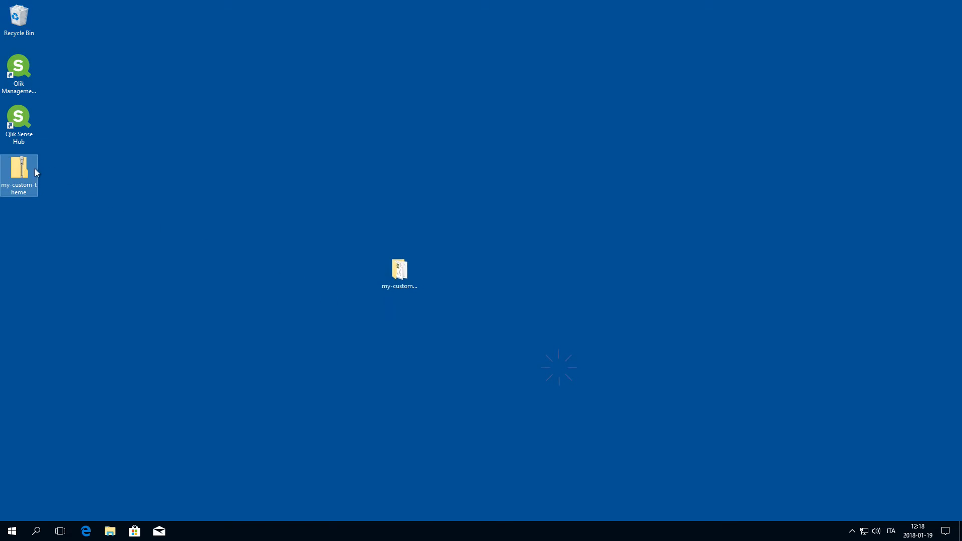
left_click_drag(19, 168, 361, 277)
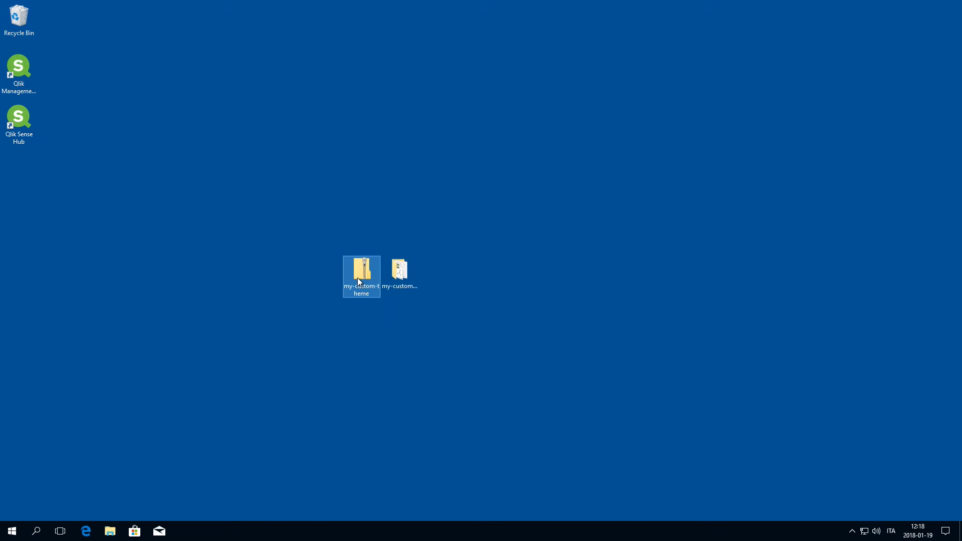